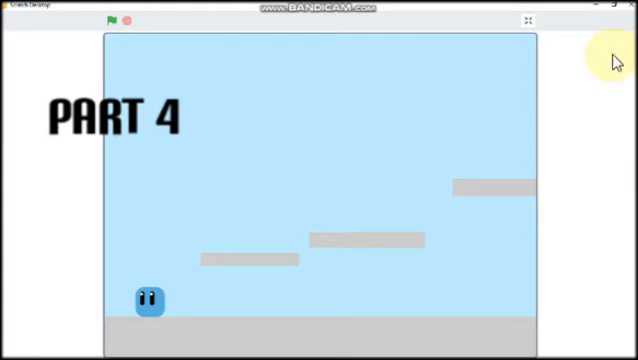
{"action": "mouse_move", "coordinate": [595, 63]}
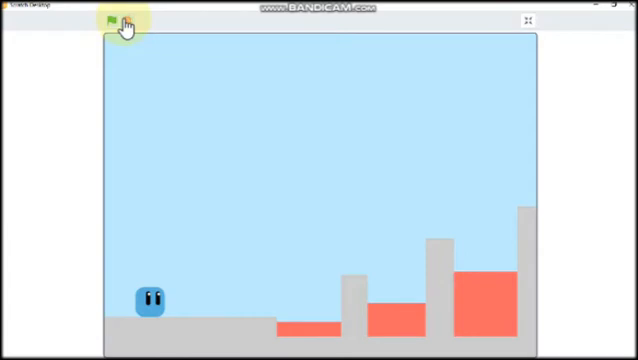
{"action": "mouse_move", "coordinate": [528, 23]}
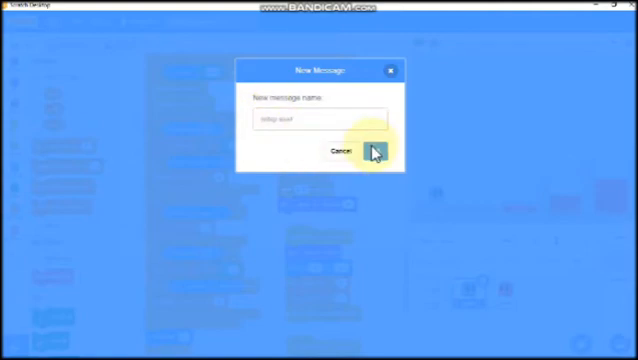
Step: Confirm the newly named broadcast message so it is added to the project
{"action": "left_click", "coordinate": [374, 151]}
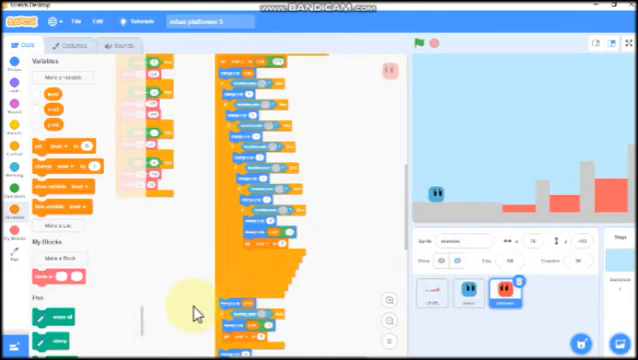
{"action": "mouse_move", "coordinate": [307, 176]}
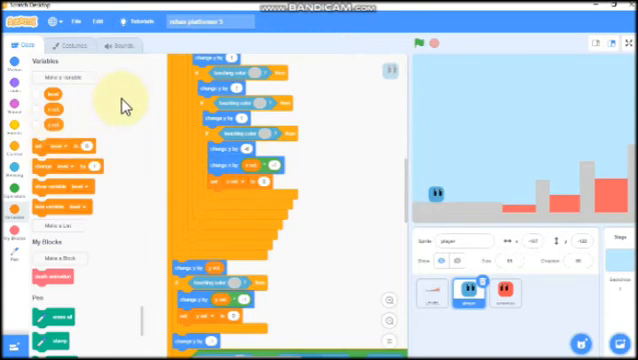
Step: Place an 'up arrow pressed?' check with change-y blocks inside the touching-colour if
{"action": "scroll", "scroll_direction": "down", "scroll_amount": 3}
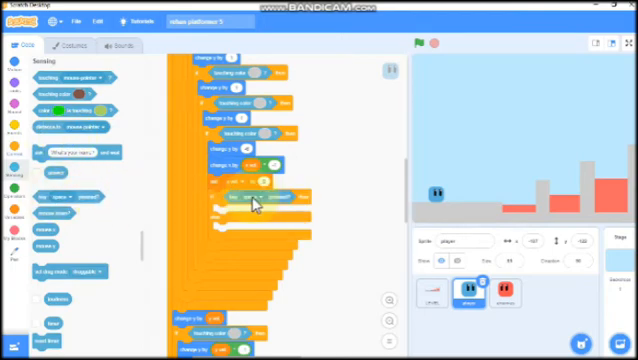
{"action": "left_click", "coordinate": [248, 188]}
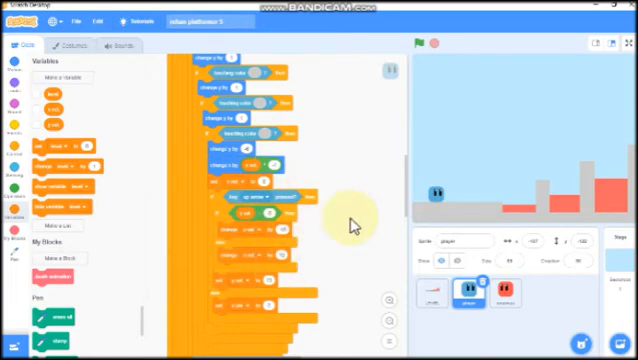
{"action": "mouse_move", "coordinate": [245, 205]}
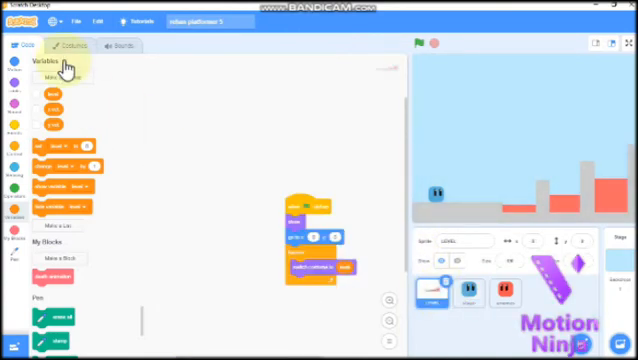
Step: Run the level with the tall grey pillar via the green flag, restarting to retest
{"action": "left_click", "coordinate": [421, 43]}
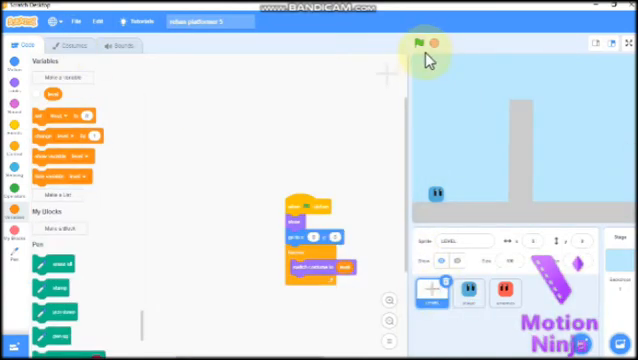
{"action": "left_click", "coordinate": [423, 42]}
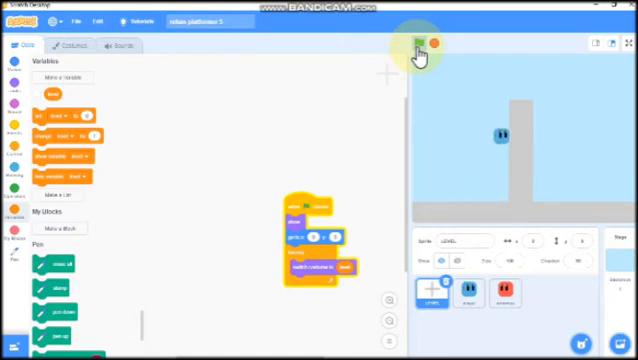
{"action": "left_click", "coordinate": [421, 42]}
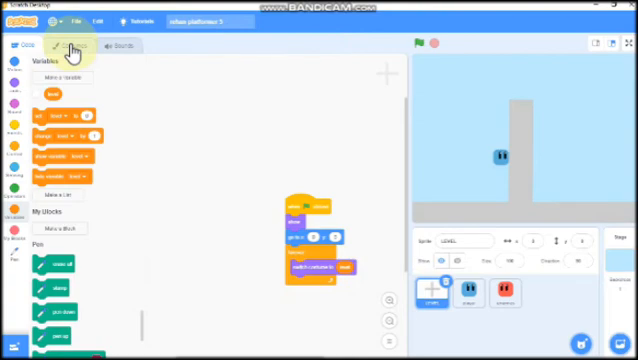
Step: Draw a yellow jump-pad strip beside the pillar's base in the level costume
{"action": "left_click", "coordinate": [64, 47]}
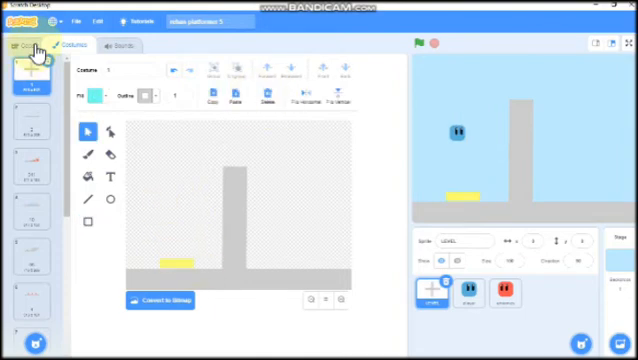
{"action": "left_click", "coordinate": [28, 47]}
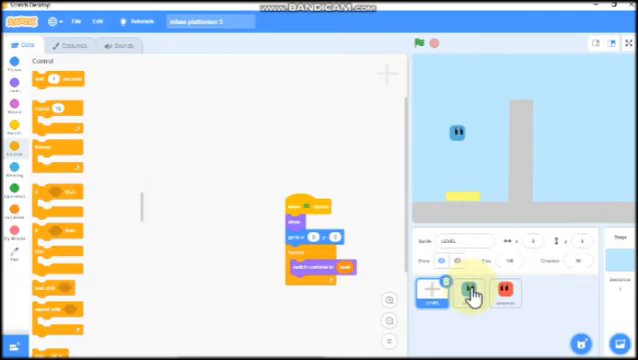
Step: Add 'if touching yellow then set y vel to 15' to the player's loop
{"action": "left_click", "coordinate": [468, 291]}
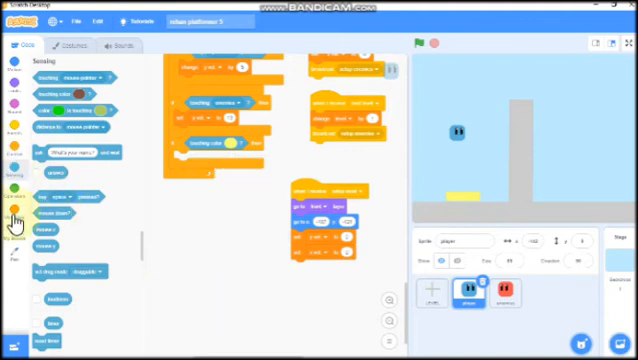
{"action": "left_click", "coordinate": [13, 133]}
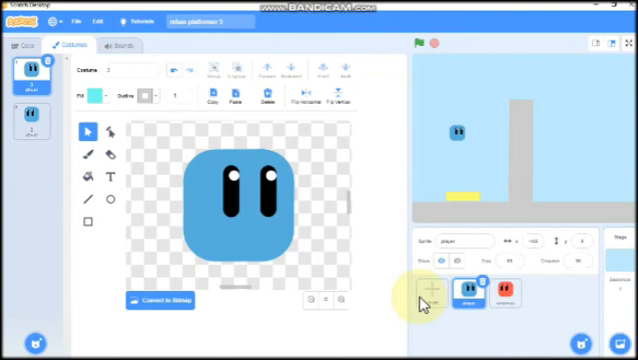
Step: Paint a cyan water rectangle right of the wall in the Level costume
{"action": "left_click", "coordinate": [422, 288]}
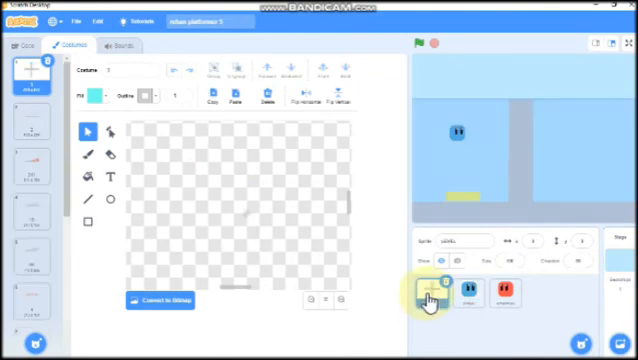
{"action": "left_click", "coordinate": [424, 290]}
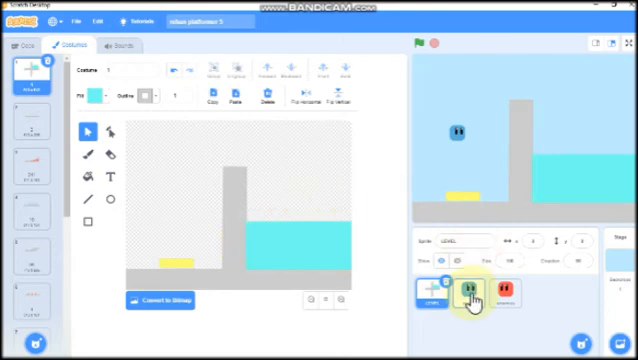
Step: Add 'if touching cyan then set y vel to y vel * 0.2' to the player's loop
{"action": "left_click", "coordinate": [467, 294]}
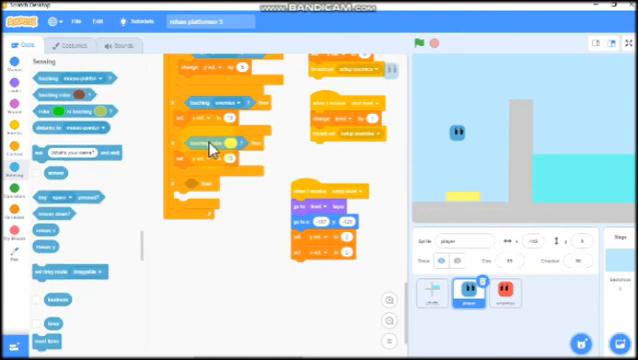
{"action": "left_click_drag", "start_coordinate": [225, 143], "coordinate": [210, 275]}
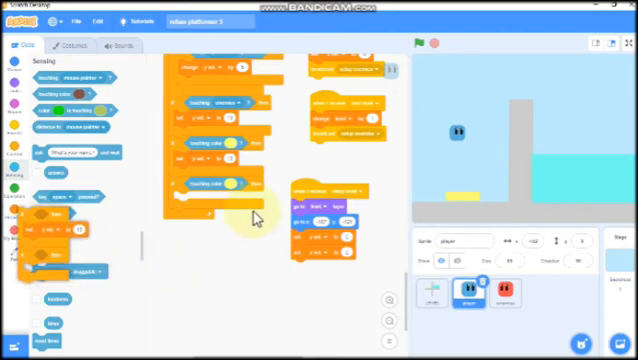
{"action": "left_click", "coordinate": [225, 190]}
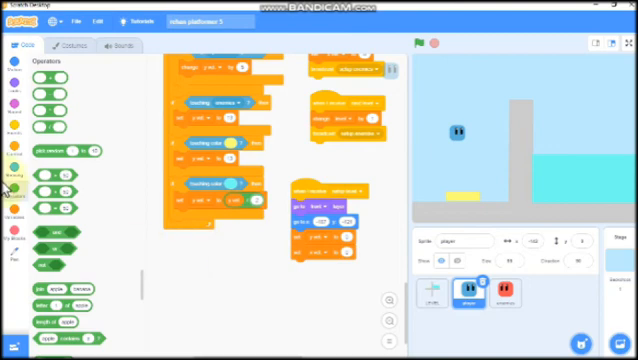
Step: Inside the water check, add 'if up arrow pressed then change y vel by 5'
{"action": "left_click", "coordinate": [13, 187]}
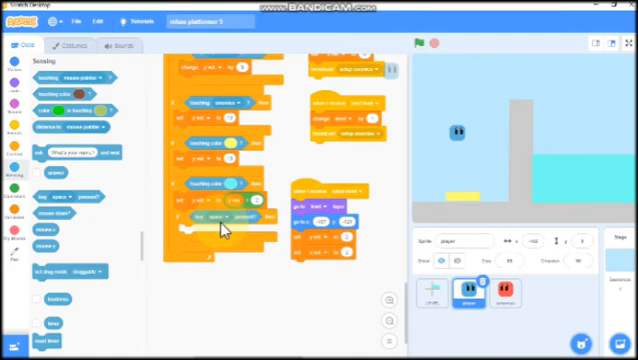
{"action": "left_click", "coordinate": [204, 214]}
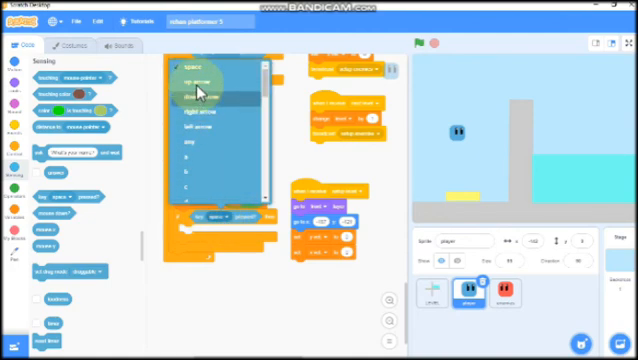
{"action": "left_click", "coordinate": [205, 90]}
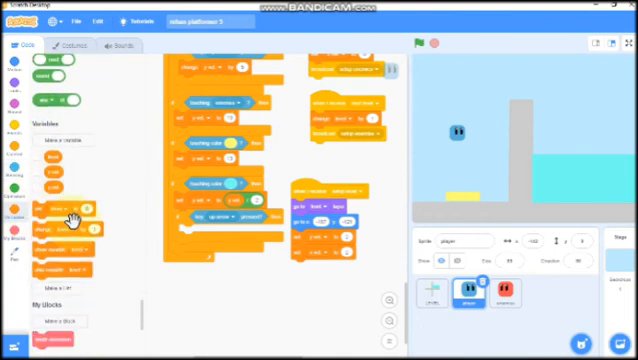
{"action": "scroll", "scroll_direction": "down", "scroll_amount": 3}
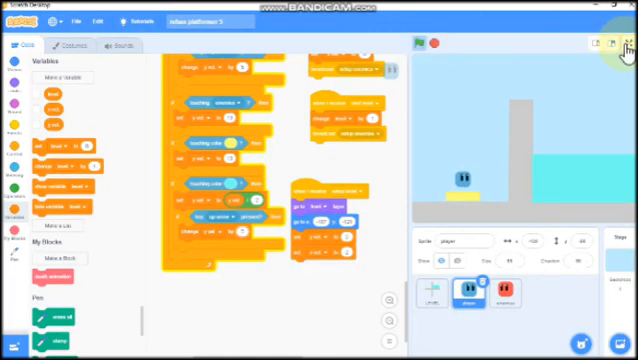
Step: Run the game full-screen with the green flag, steering the player into the water
{"action": "left_click", "coordinate": [614, 38]}
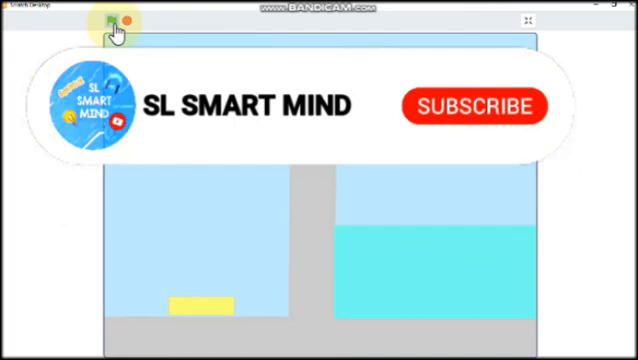
{"action": "left_click", "coordinate": [472, 106]}
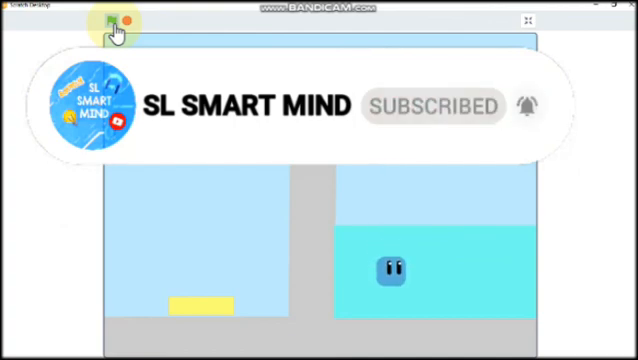